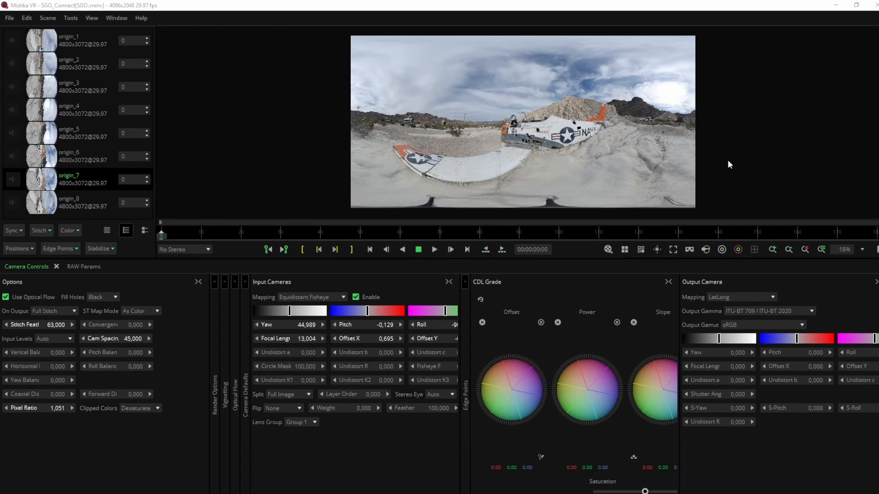
{"action": "mouse_move", "coordinate": [548, 126]}
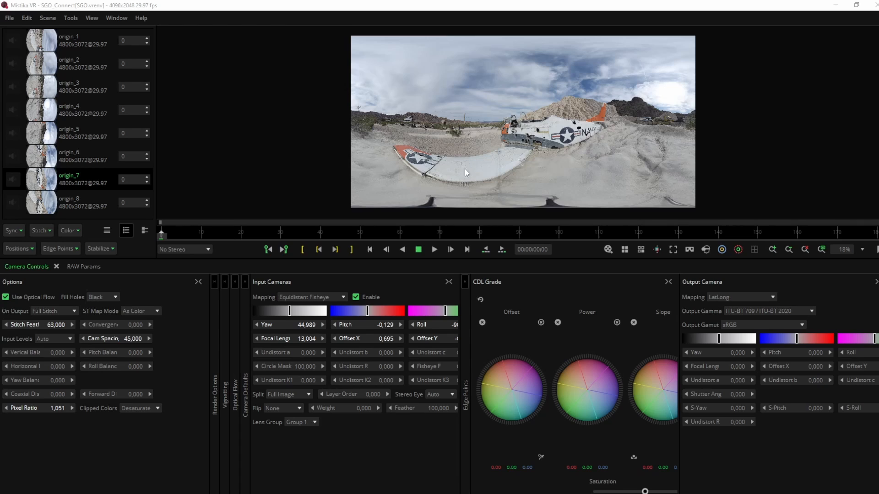
- Bring up the Tools menu where the Remote Sessions command lives
{"action": "left_click", "coordinate": [71, 18]}
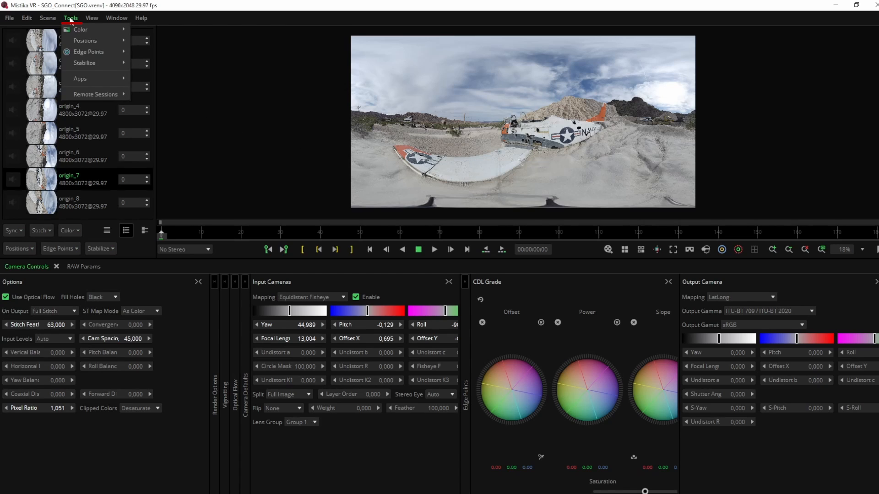
{"action": "mouse_move", "coordinate": [96, 94]}
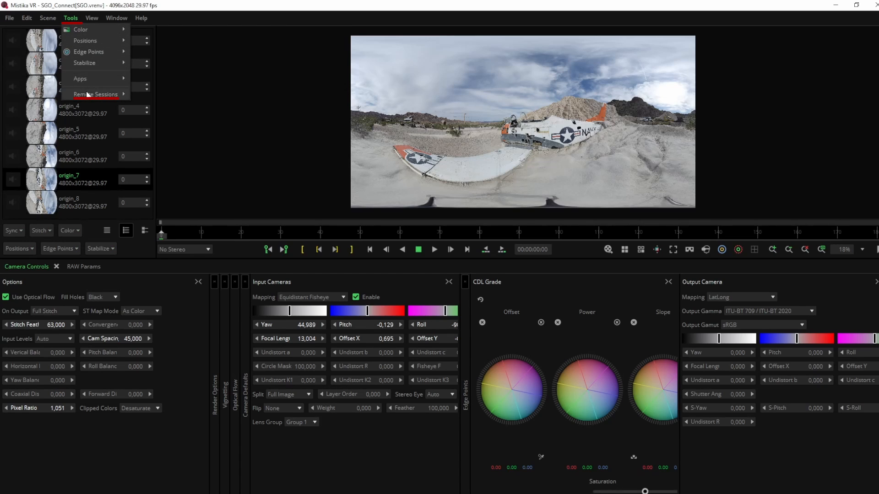
{"action": "mouse_move", "coordinate": [96, 94]}
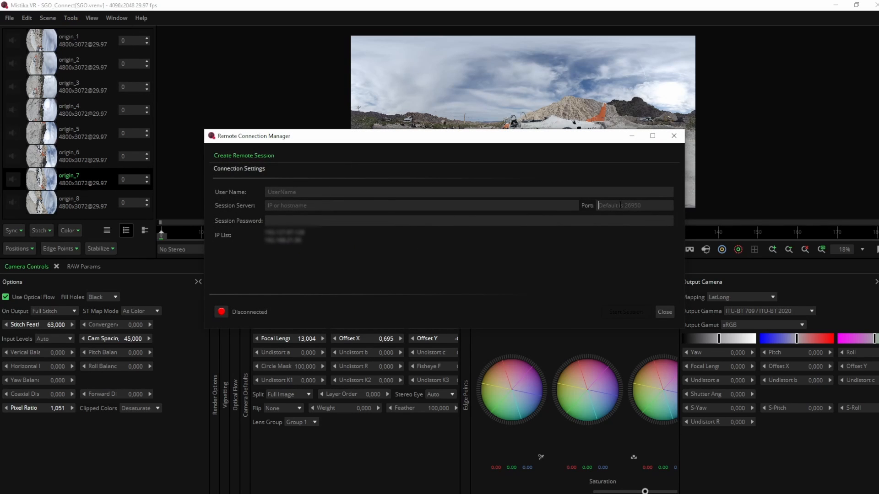
- Fill in the remote session details: port 26950, user Local, password and server IP
{"action": "type", "text": "26950"}
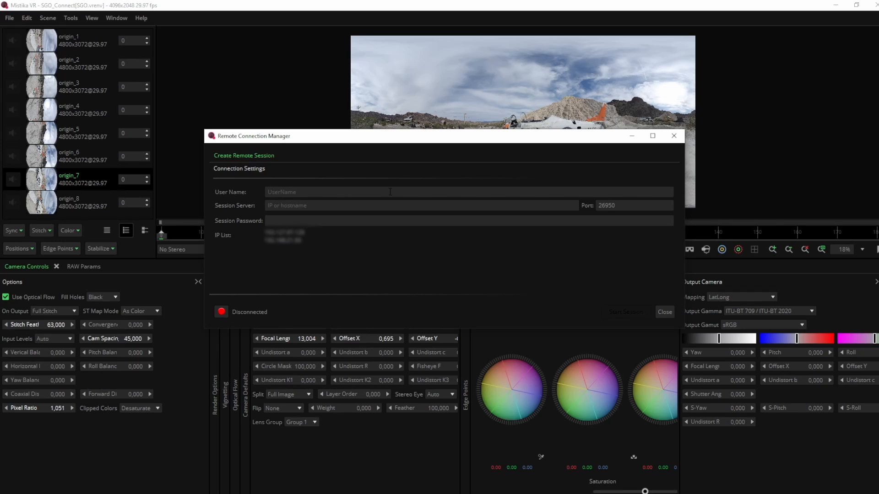
{"action": "type", "text": "Local"}
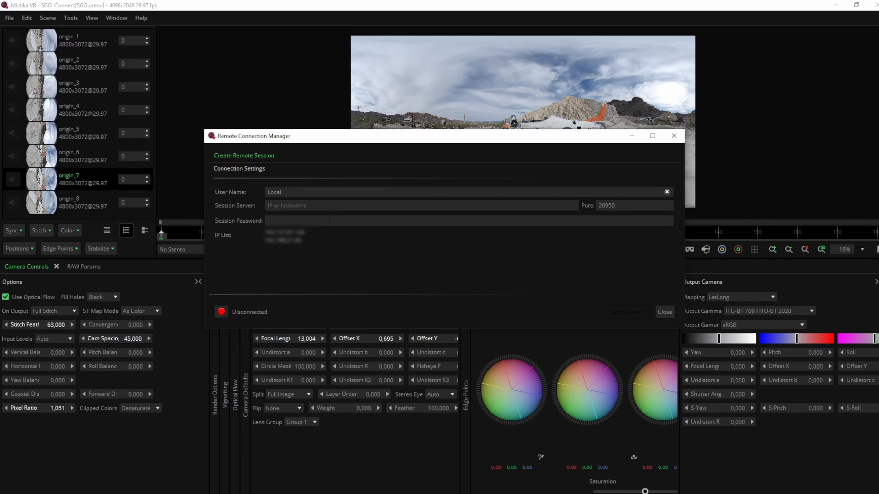
{"action": "type", "text": "sgo"}
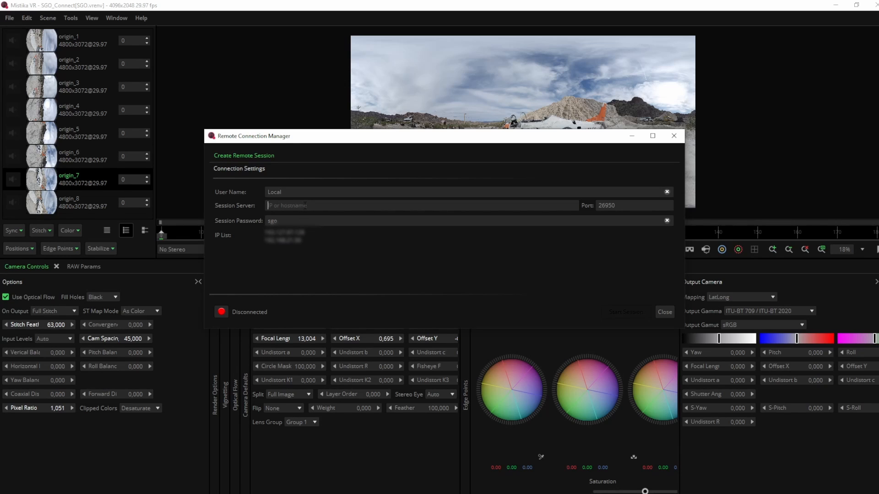
{"action": "left_click", "coordinate": [419, 205]}
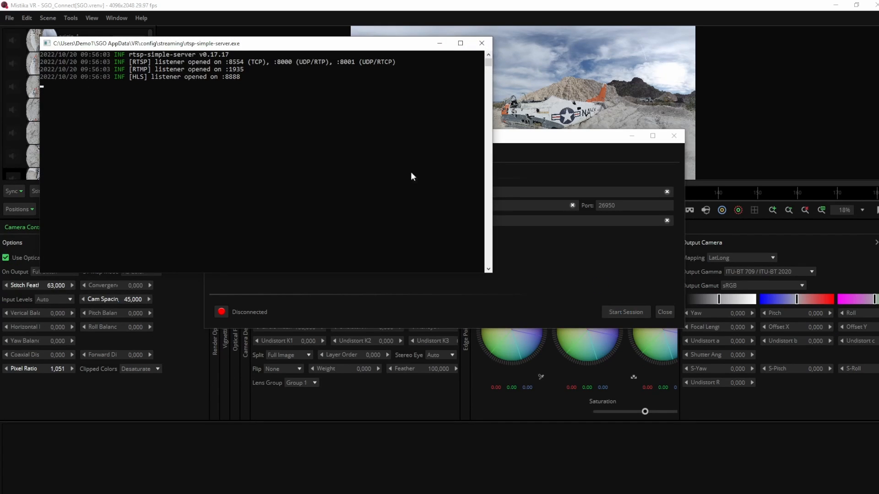
- Start the remote session and dismiss the connection manager once Connected
{"action": "left_click", "coordinate": [624, 312]}
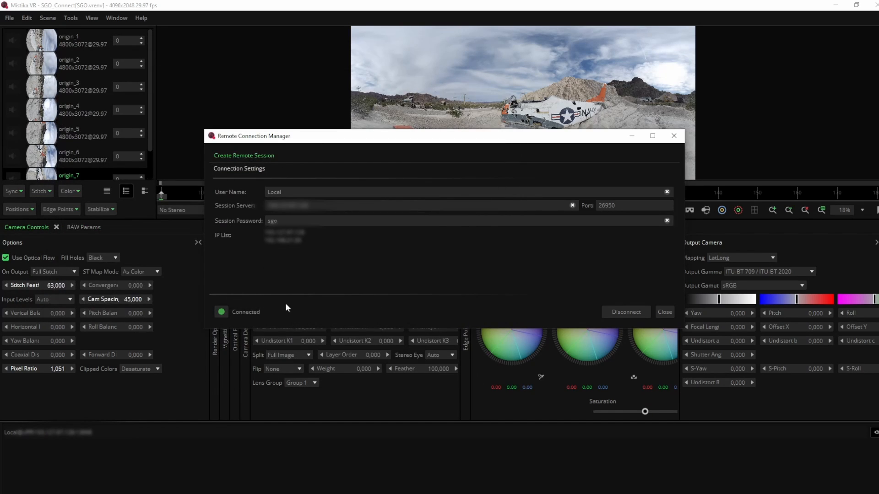
{"action": "left_click", "coordinate": [665, 311]}
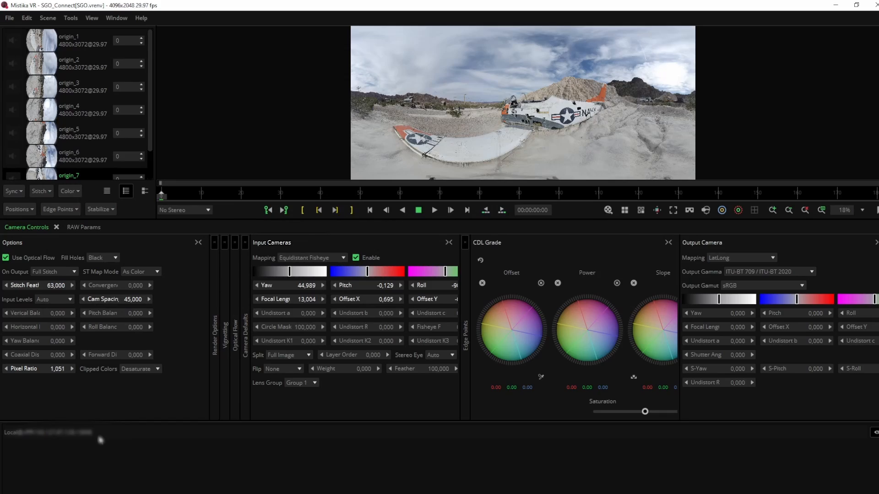
{"action": "mouse_move", "coordinate": [131, 421]}
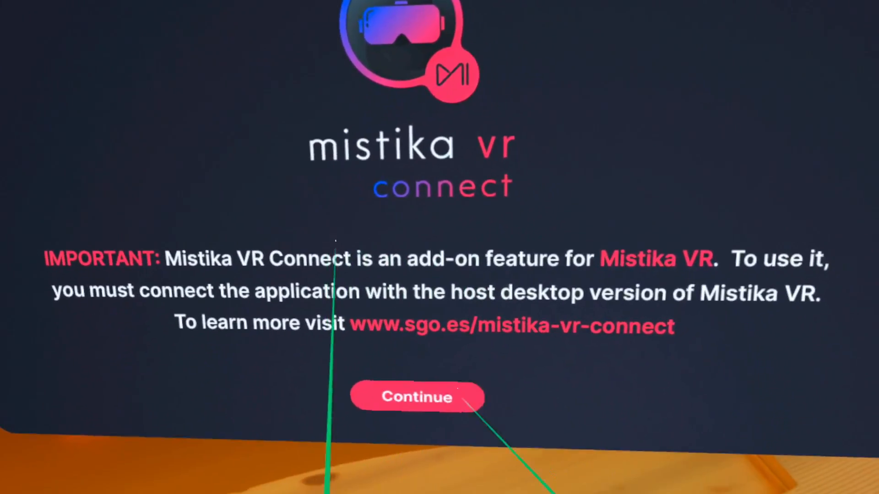
- Continue past the headset add-on notice, then bring up Mistika VR's Options from File
{"action": "left_click", "coordinate": [417, 396]}
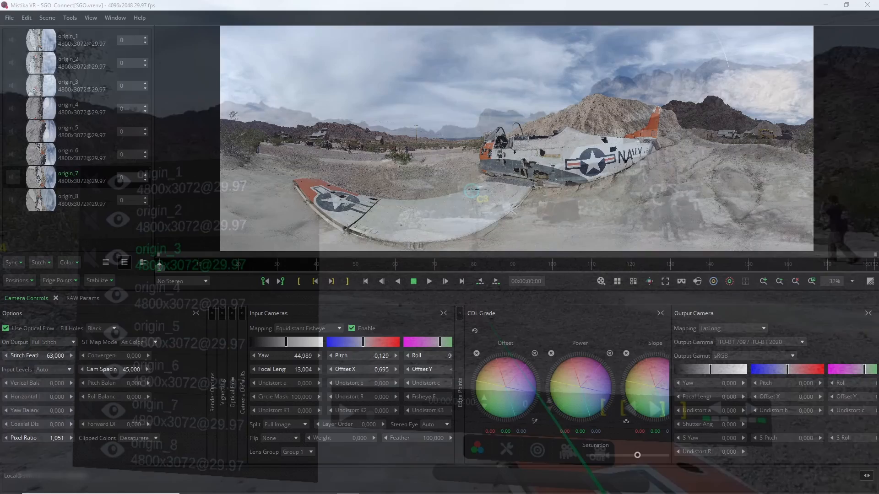
{"action": "left_click", "coordinate": [9, 18]}
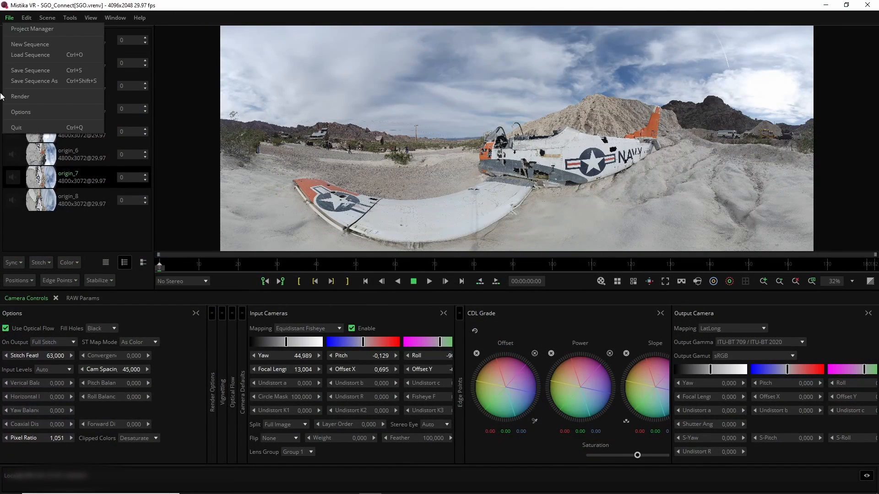
{"action": "left_click", "coordinate": [21, 111]}
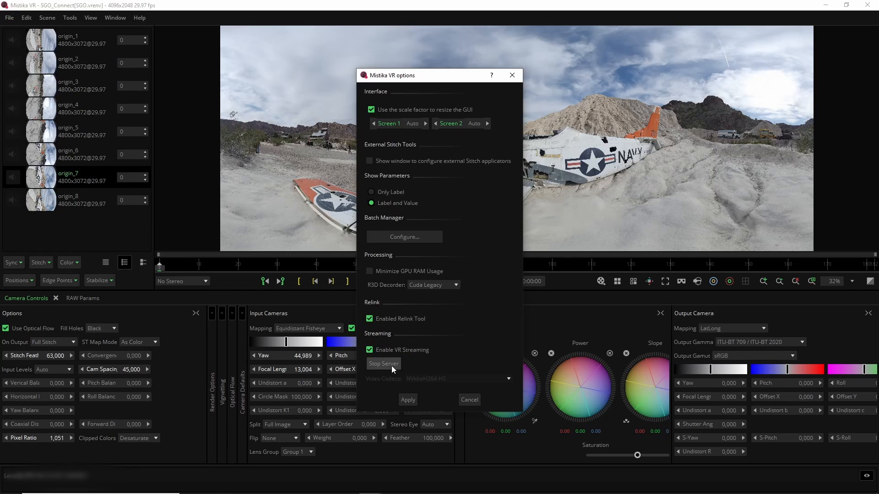
- Stop the streaming server, choose genericH264-HDQuality in Video Codecs, and restart the server
{"action": "left_click", "coordinate": [507, 378]}
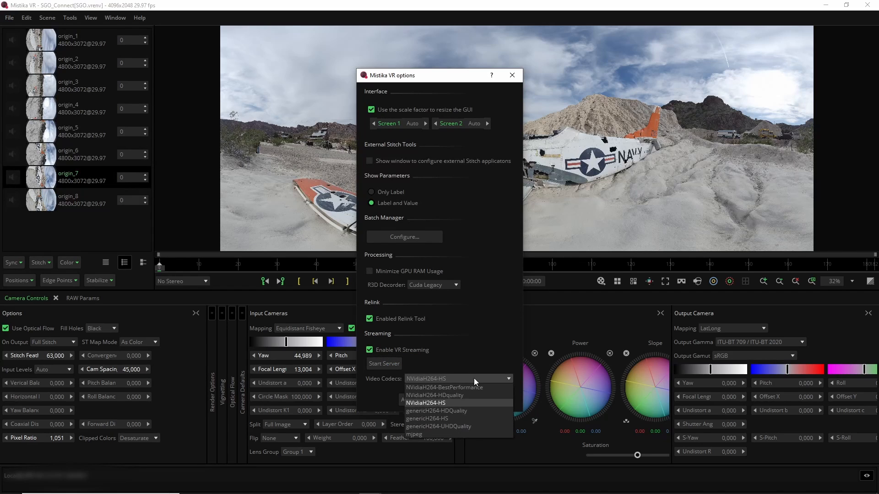
{"action": "mouse_move", "coordinate": [462, 405]}
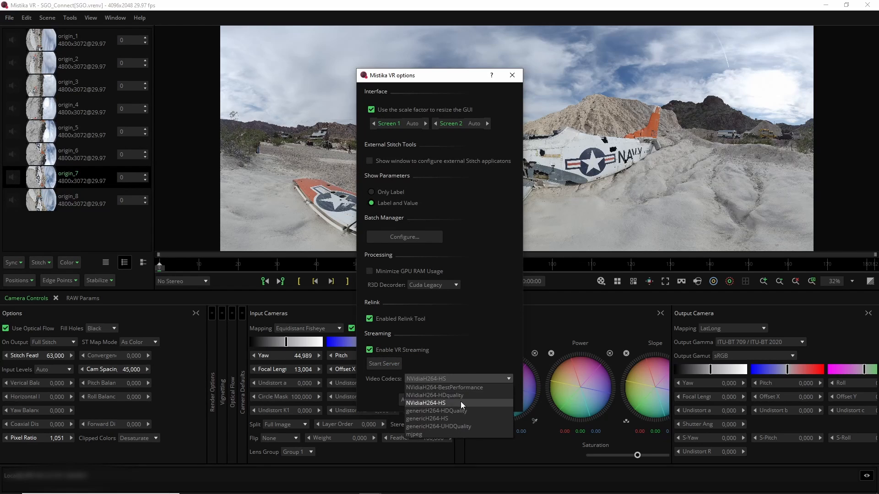
{"action": "mouse_move", "coordinate": [463, 387]}
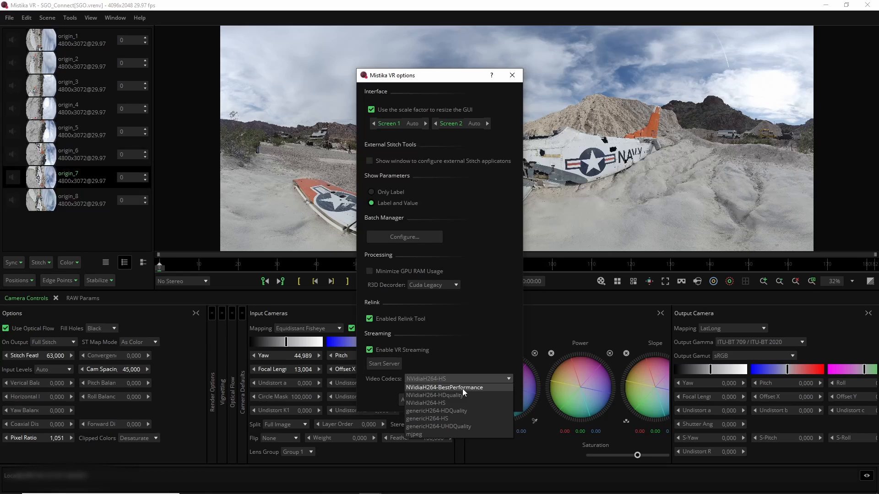
{"action": "mouse_move", "coordinate": [438, 418]}
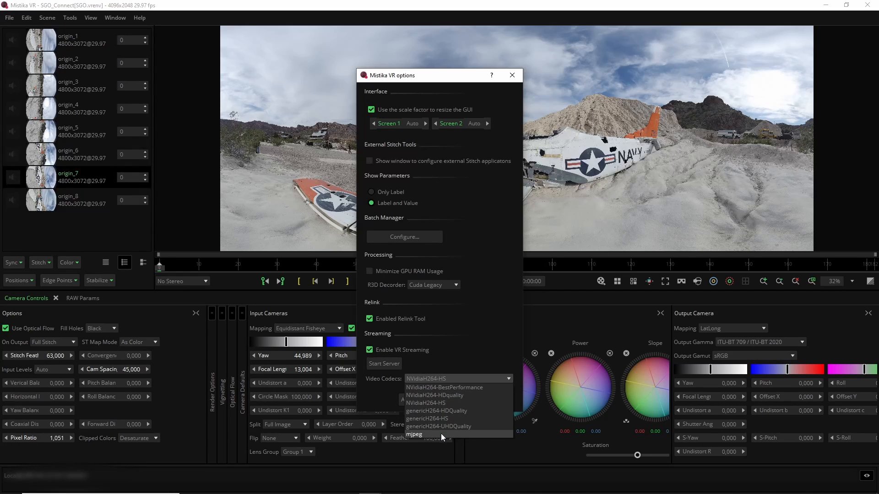
{"action": "left_click", "coordinate": [425, 403]}
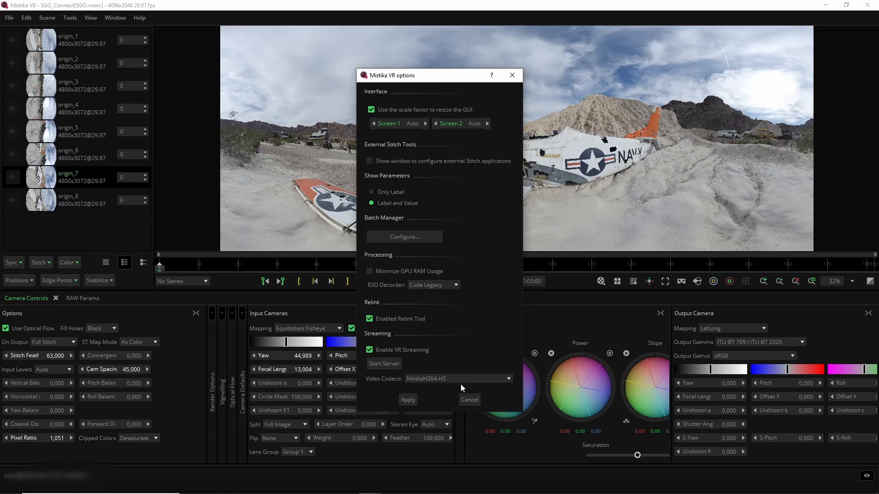
{"action": "left_click", "coordinate": [456, 378]}
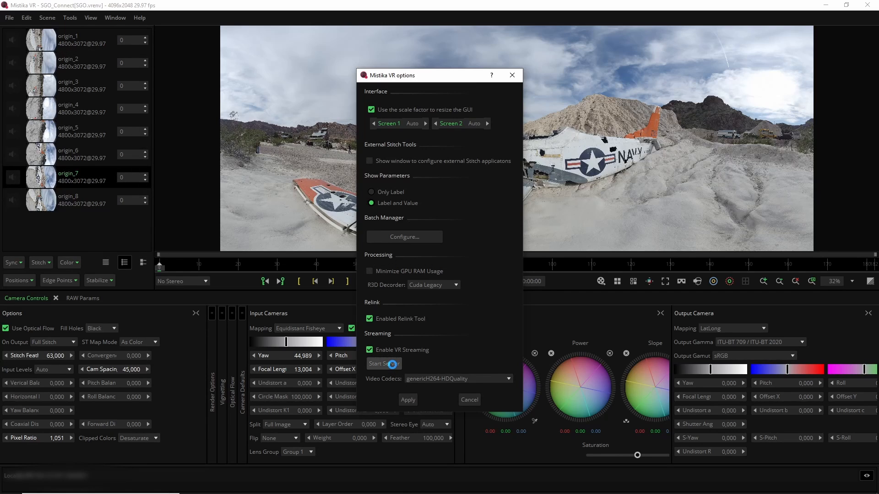
{"action": "left_click", "coordinate": [384, 363]}
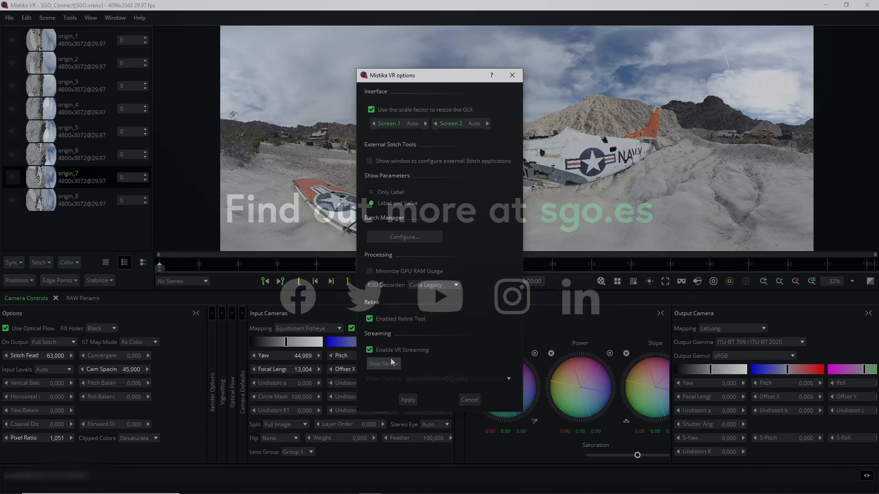